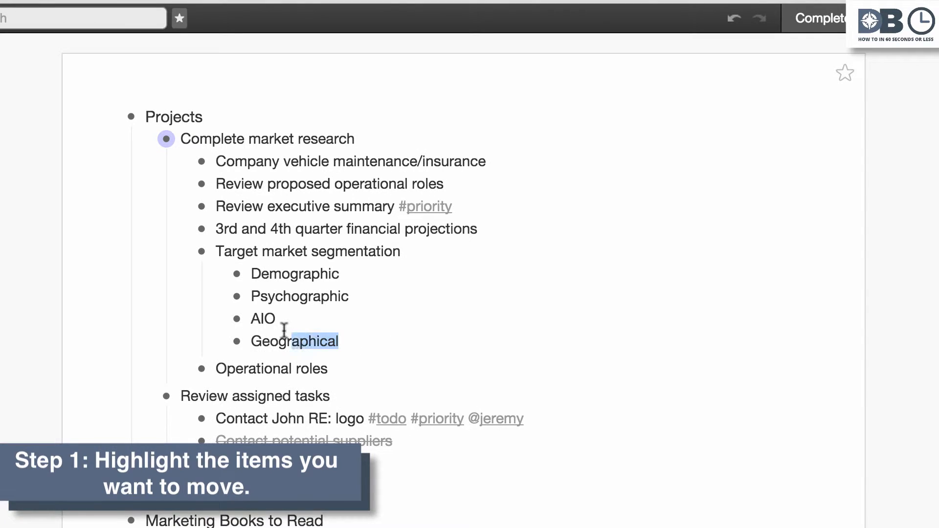
Step: Highlight 'Target market segmentation' with its four child bullets as one five-item selection
drag(285, 333, 207, 251)
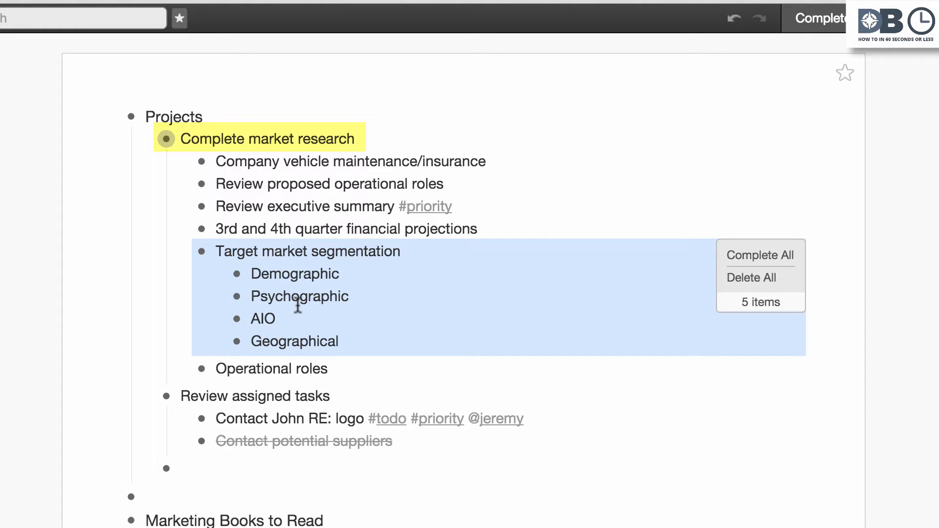
click(254, 397)
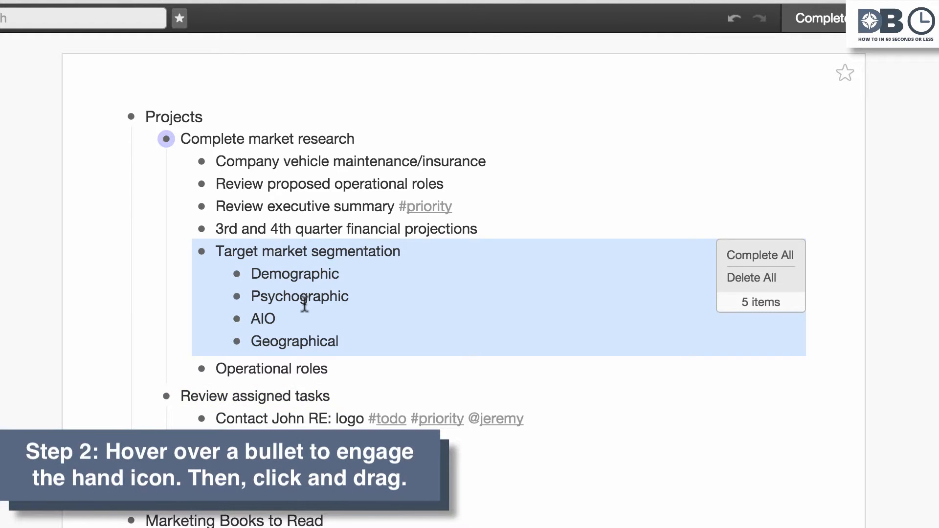
mouse_move(200, 251)
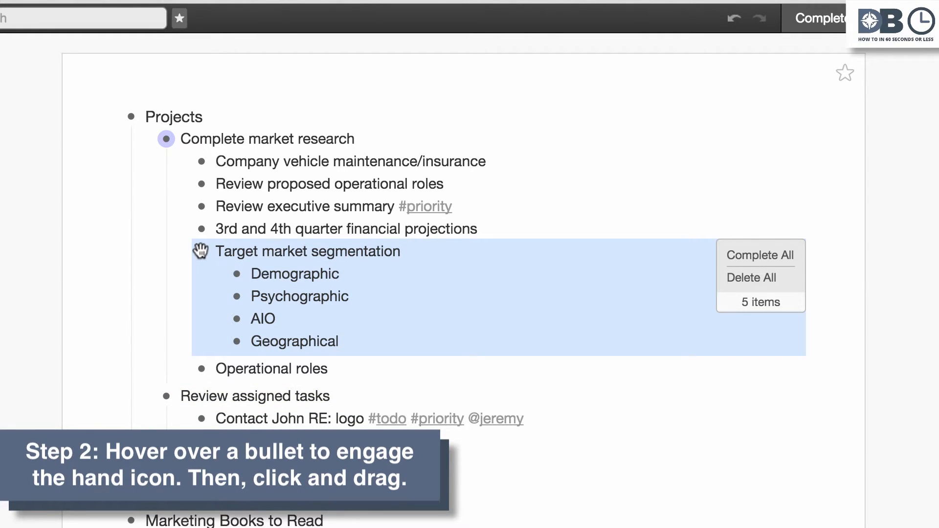